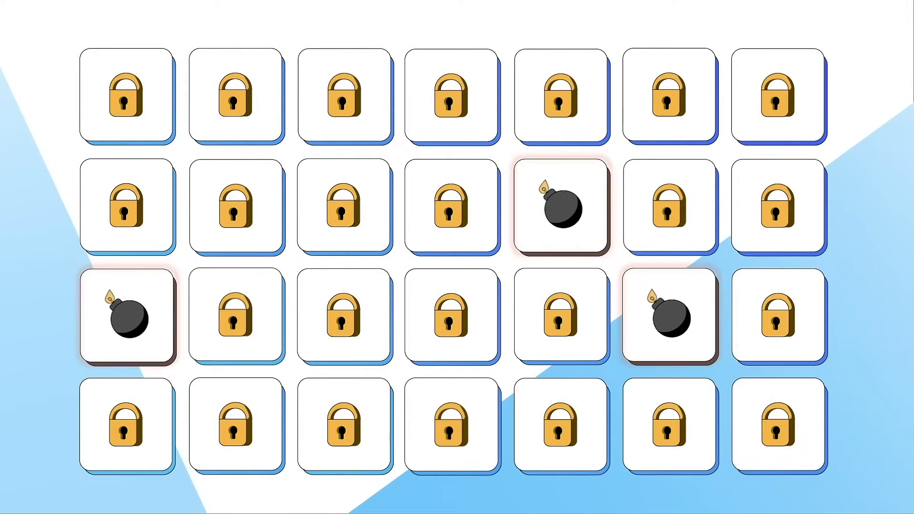
pyautogui.click(670, 318)
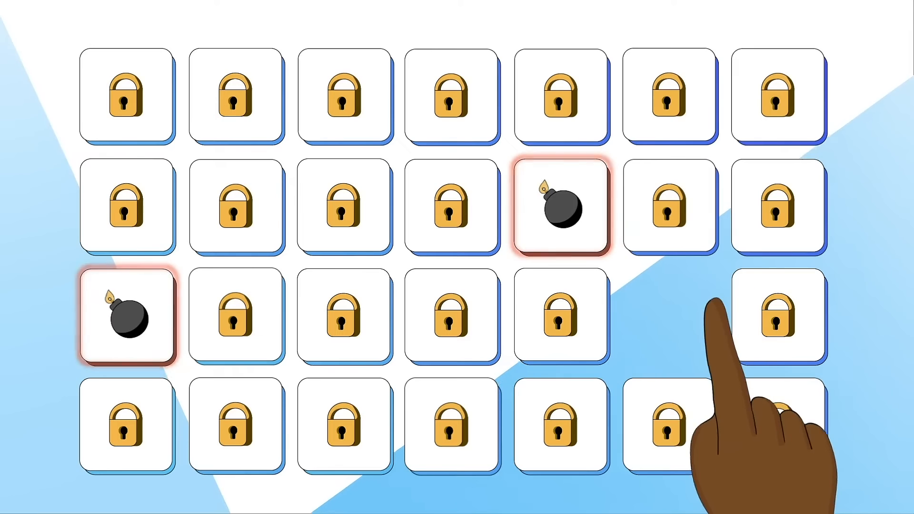